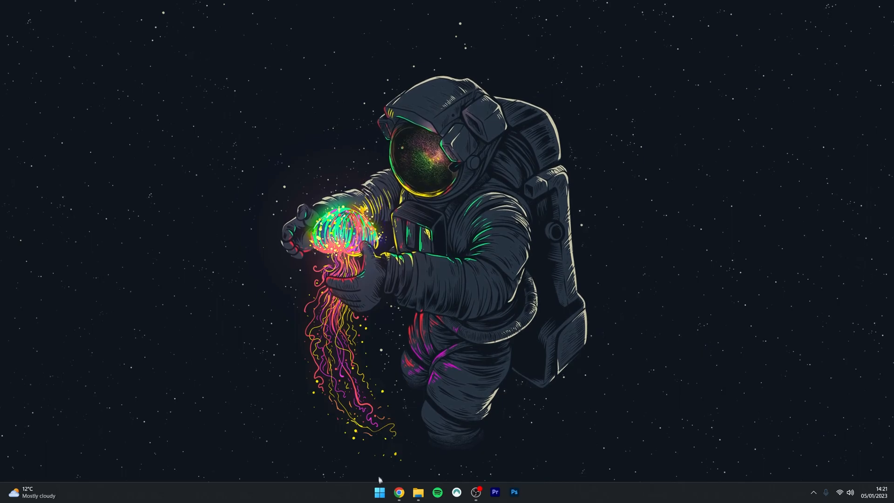
# Browse the Installed apps list in Windows Settings, then close Settings.
pyautogui.click(378, 492)
pyautogui.write('tiktok')
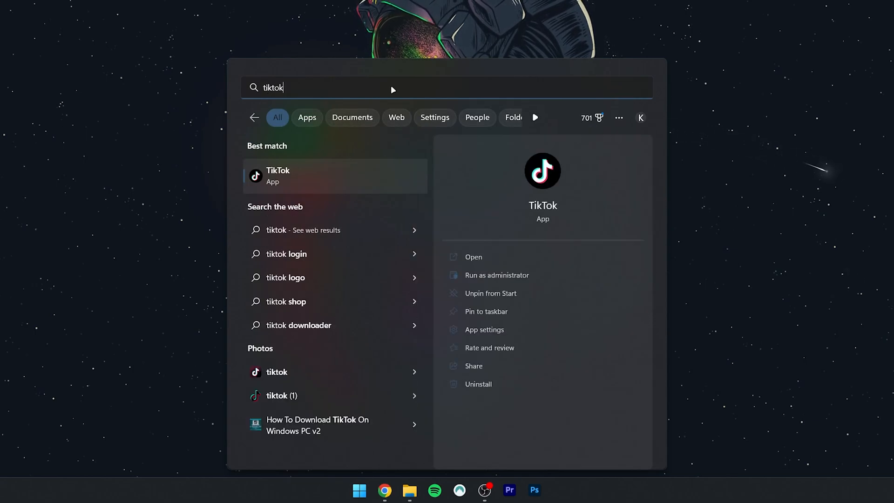
pyautogui.moveTo(311, 178)
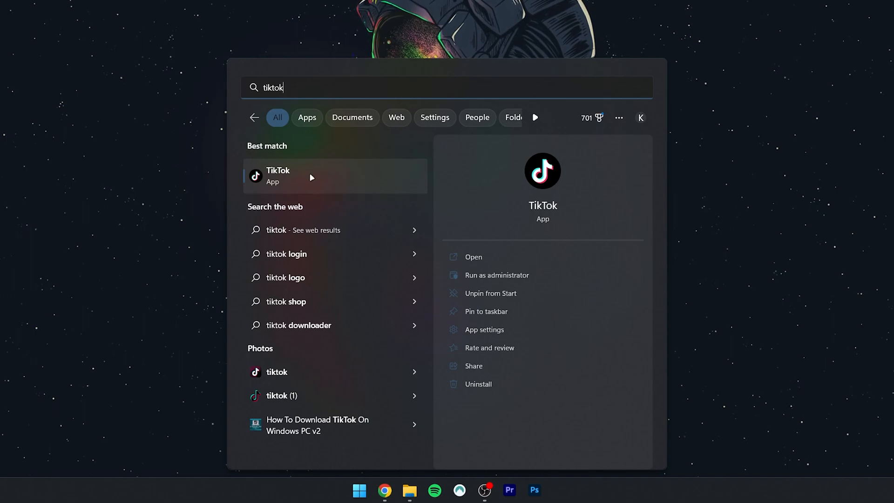
pyautogui.moveTo(517, 340)
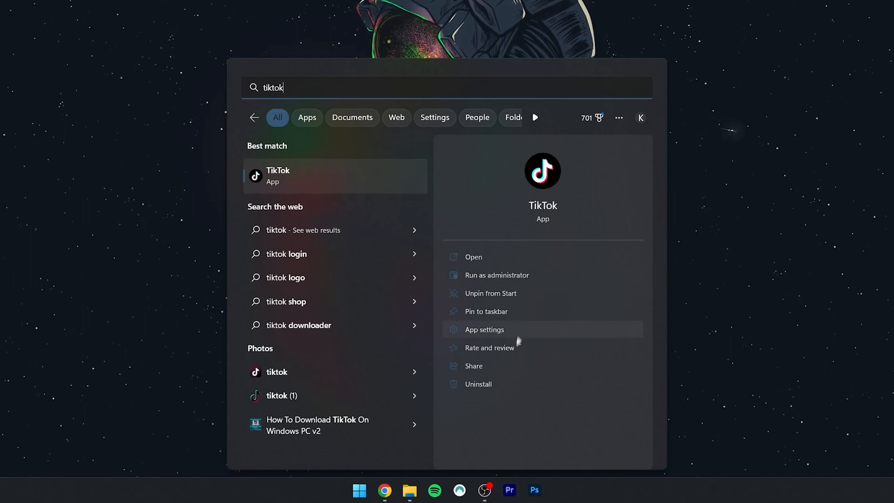
pyautogui.moveTo(507, 384)
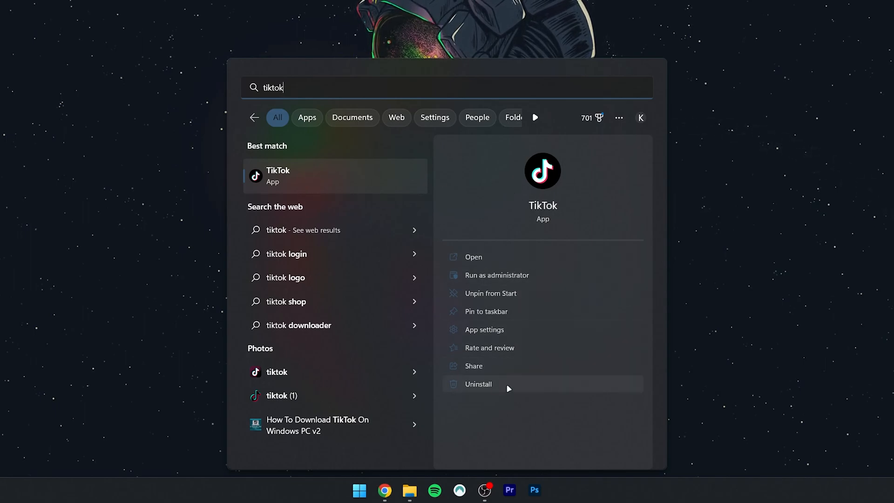
pyautogui.moveTo(516, 387)
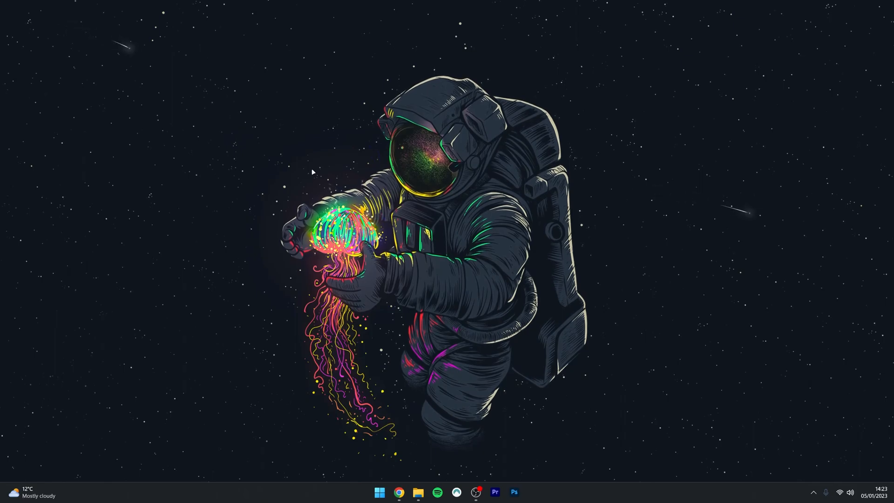
pyautogui.click(379, 491)
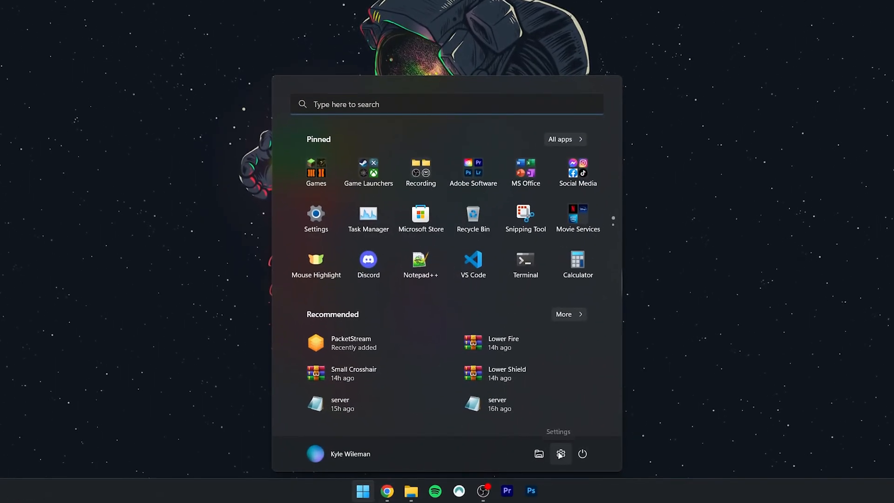
pyautogui.click(560, 453)
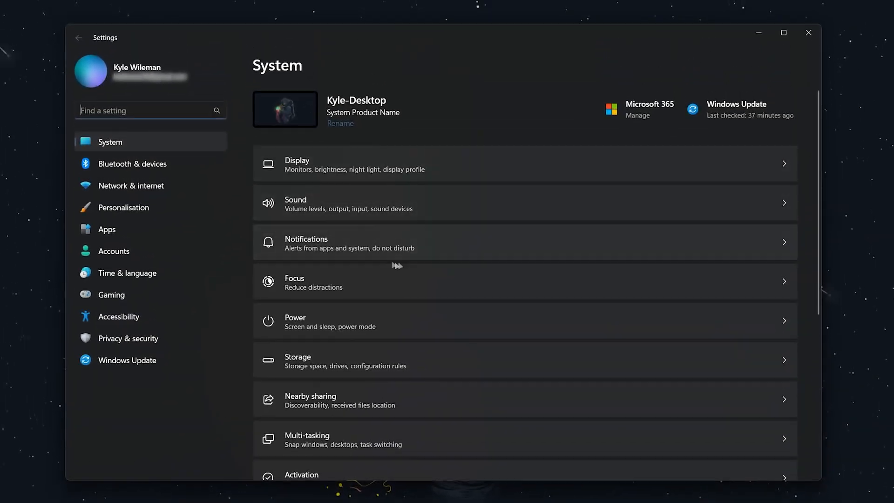
pyautogui.moveTo(164, 229)
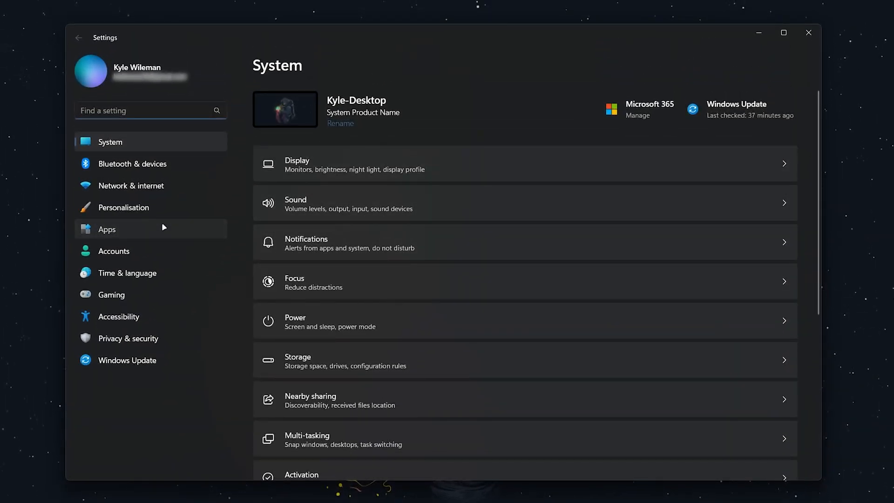
pyautogui.click(106, 228)
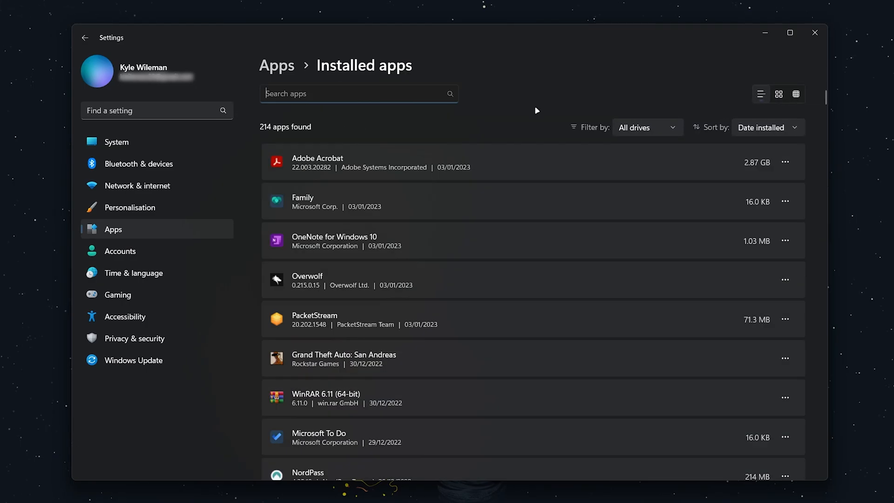
pyautogui.moveTo(512, 137)
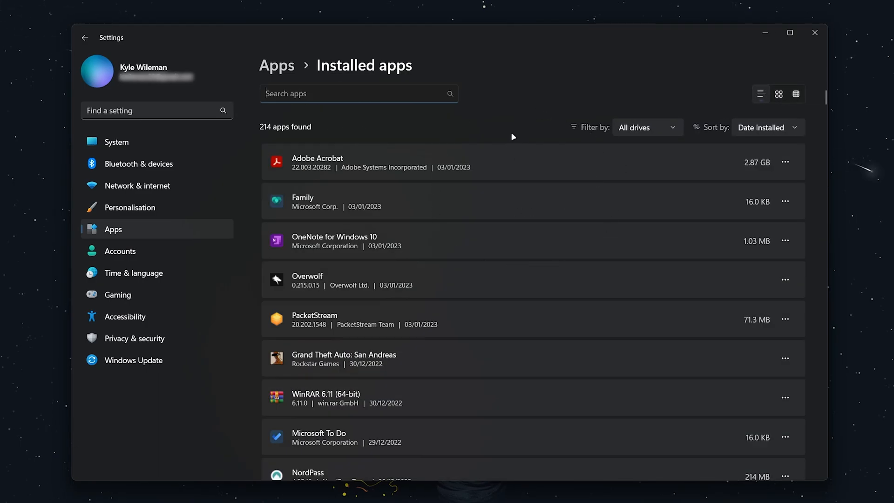
pyautogui.scroll(-3)
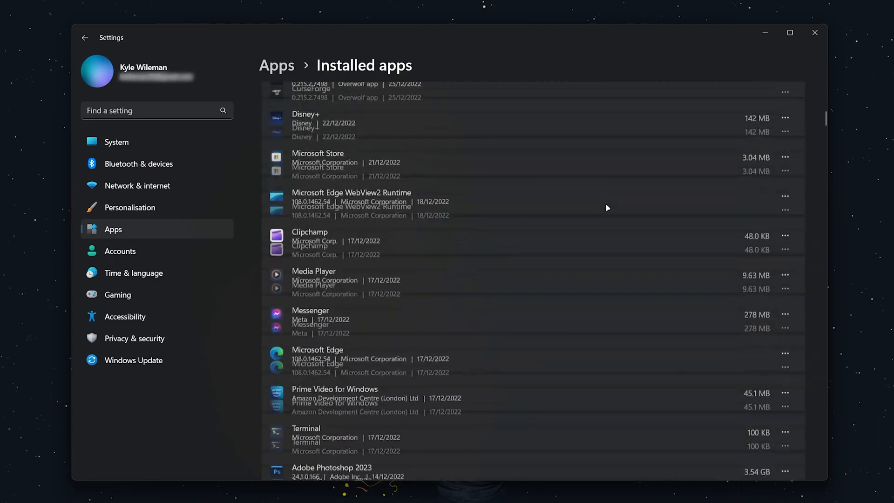
pyautogui.scroll(-3)
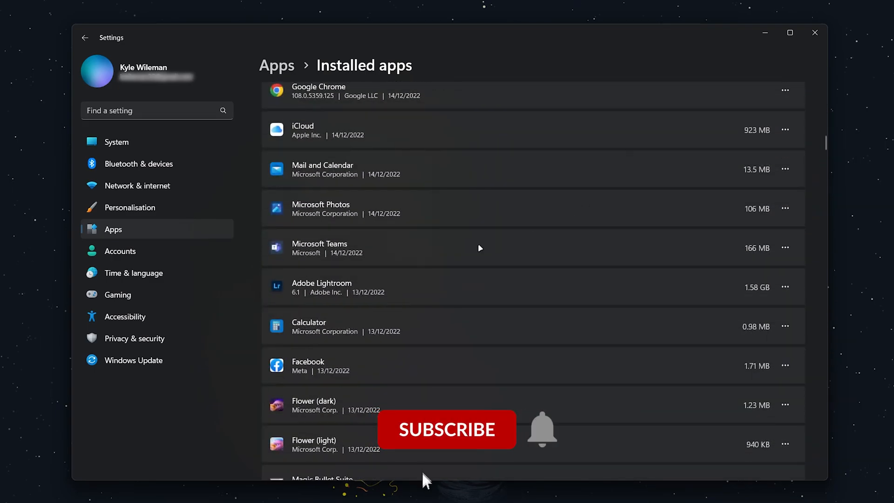
pyautogui.click(785, 248)
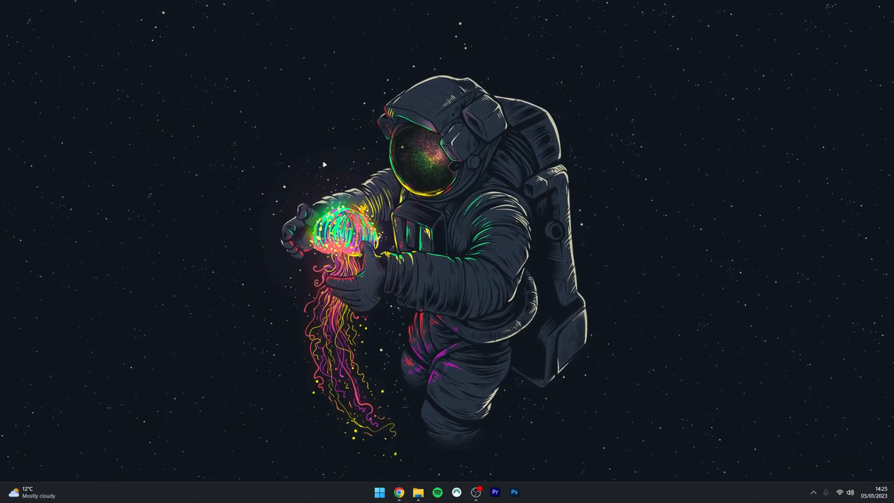
# Search Start for 'control Panel' and open its uninstall-a-program list.
pyautogui.click(363, 491)
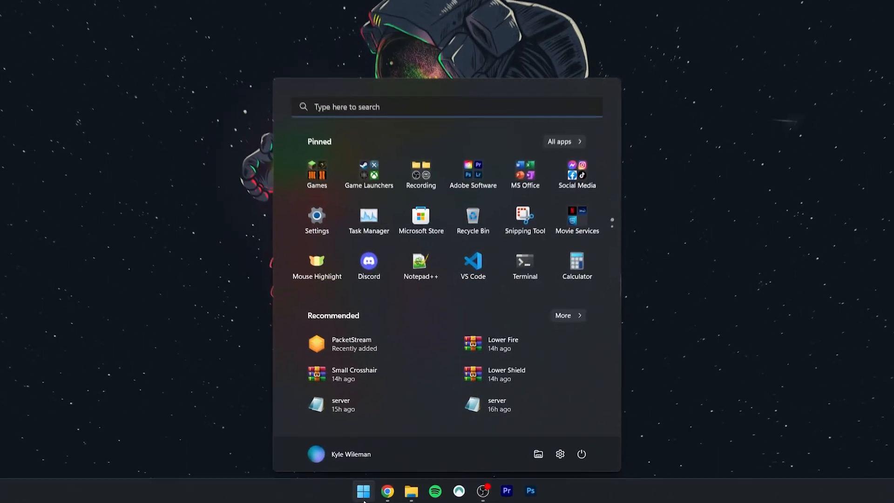
pyautogui.write('control Panel')
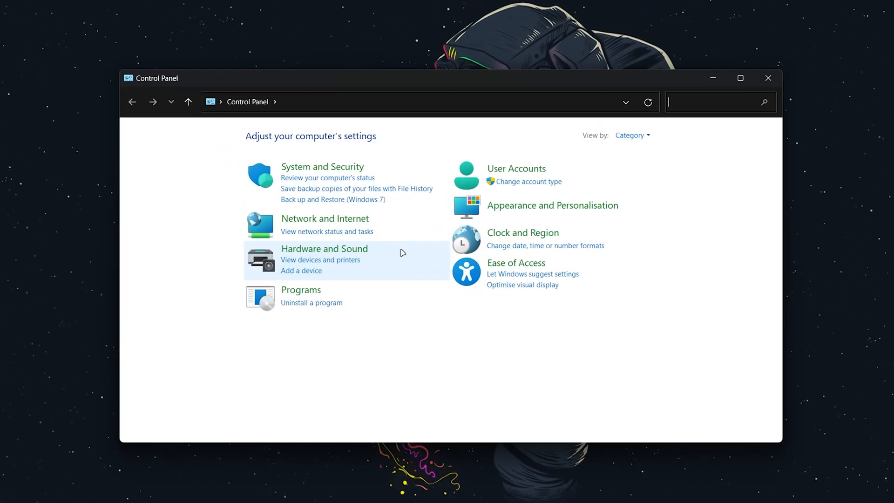
pyautogui.moveTo(301, 302)
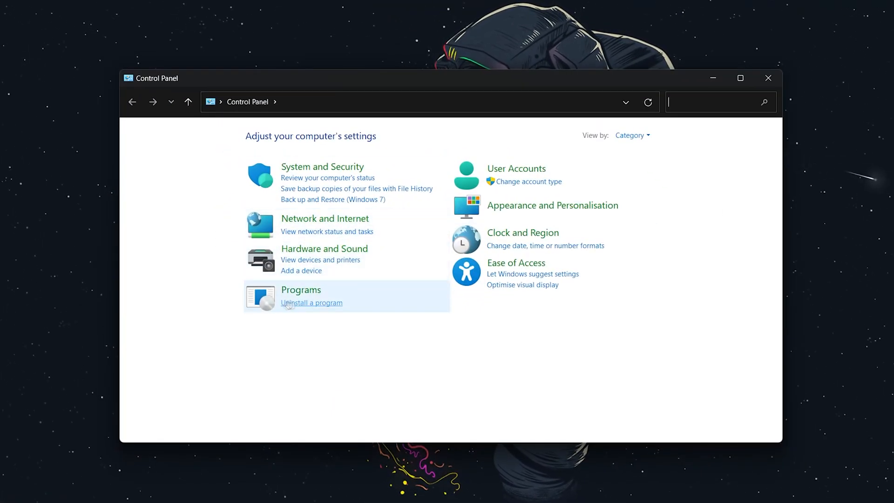
pyautogui.click(312, 303)
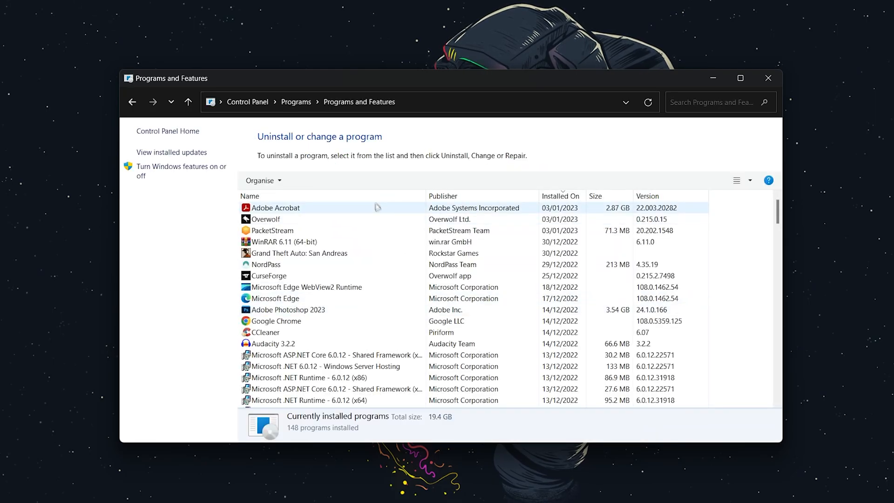
# Select Call of Duty: Modern Warfare 2 (2009) in the program list and choose Uninstall.
pyautogui.scroll(-3)
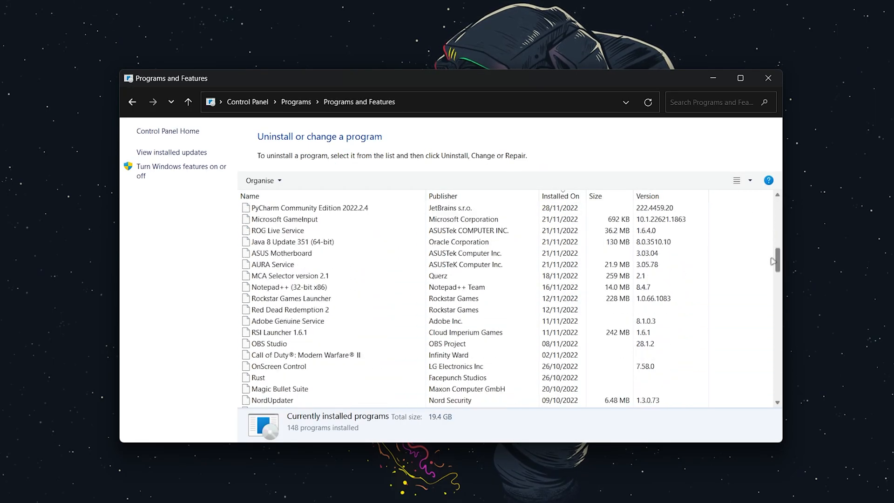
pyautogui.click(310, 287)
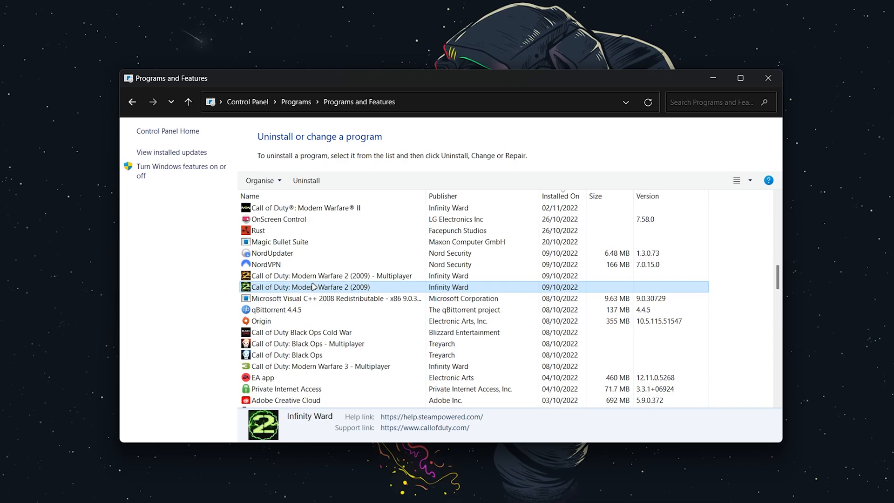
pyautogui.moveTo(306, 180)
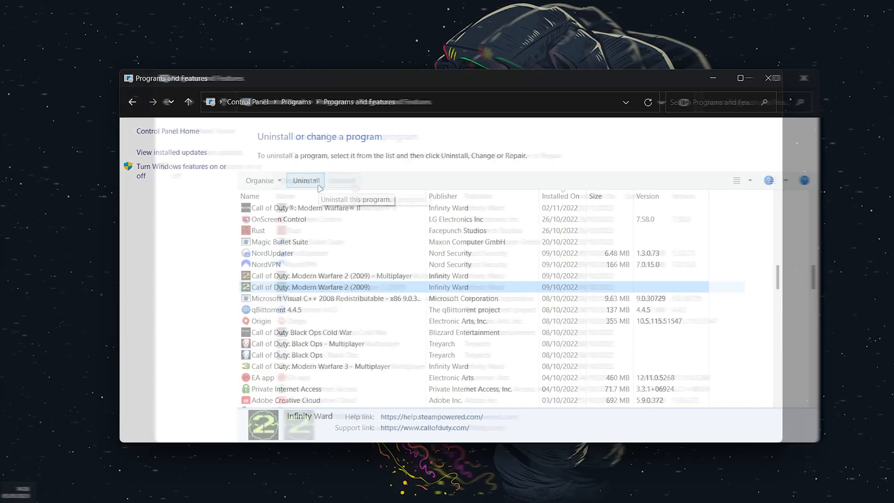
pyautogui.click(767, 78)
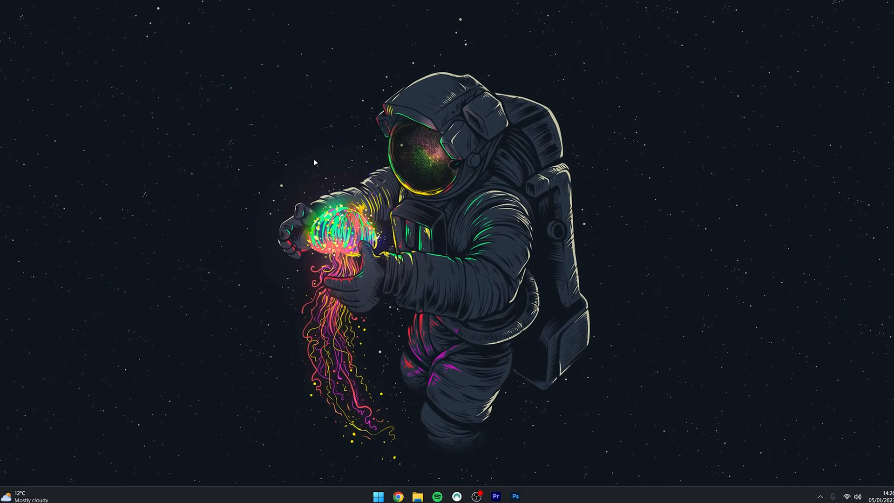